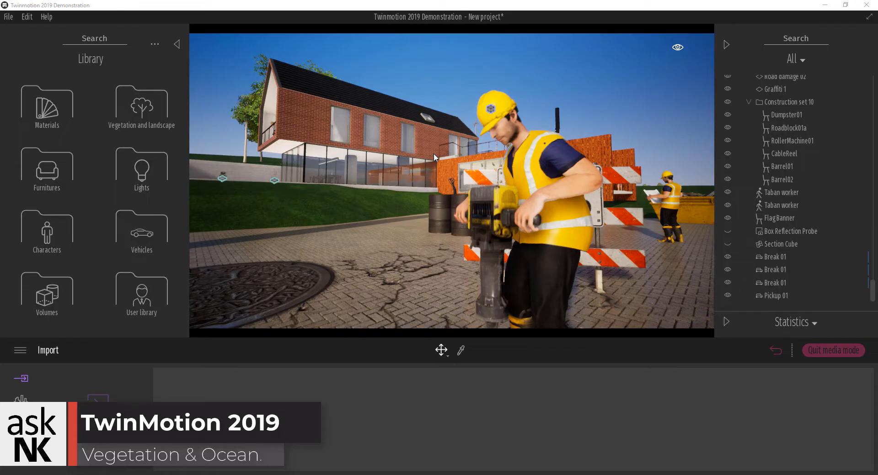
pyautogui.moveTo(539, 202)
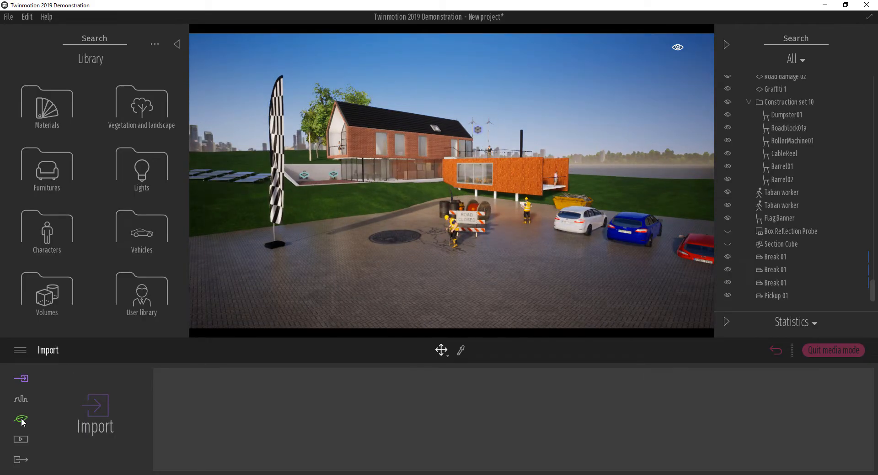
# - Open the Nature vegetation tools to paint Grass 1 at 4.3 m diameter and 42% density
pyautogui.click(20, 420)
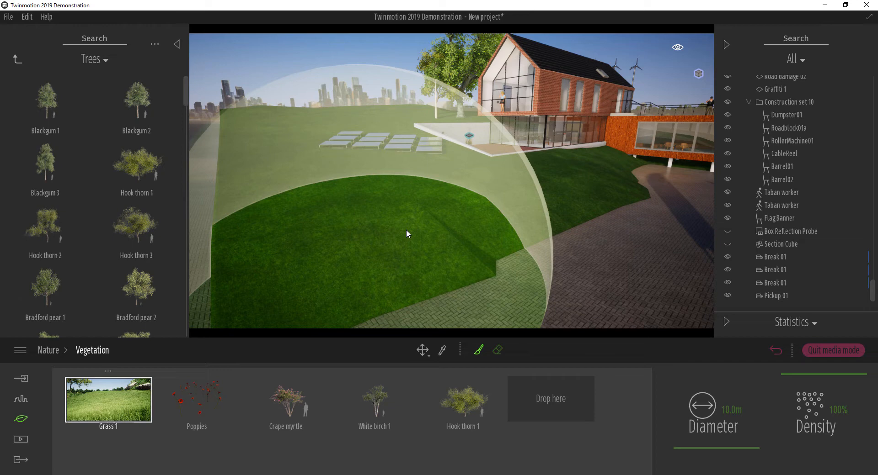
pyautogui.moveTo(437, 208)
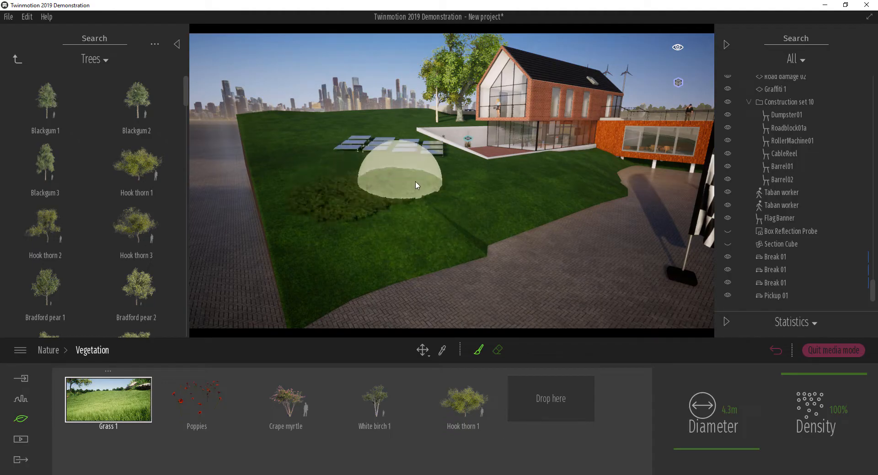
pyautogui.moveTo(576, 173)
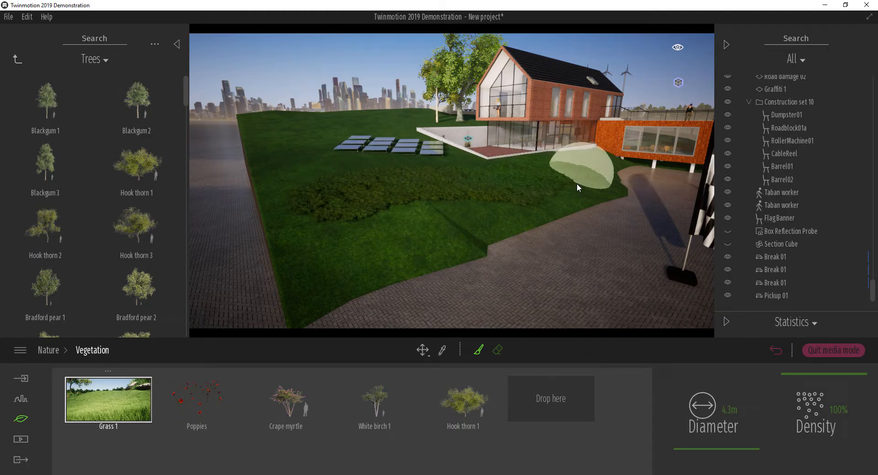
pyautogui.moveTo(414, 235)
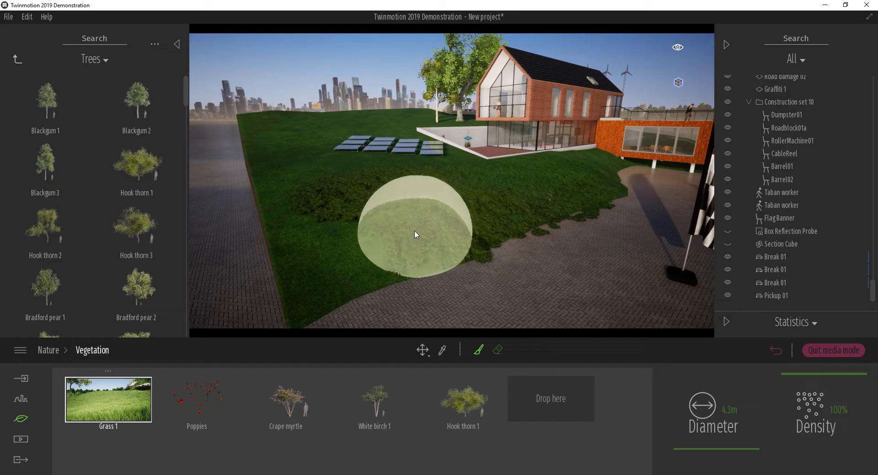
pyautogui.moveTo(294, 149)
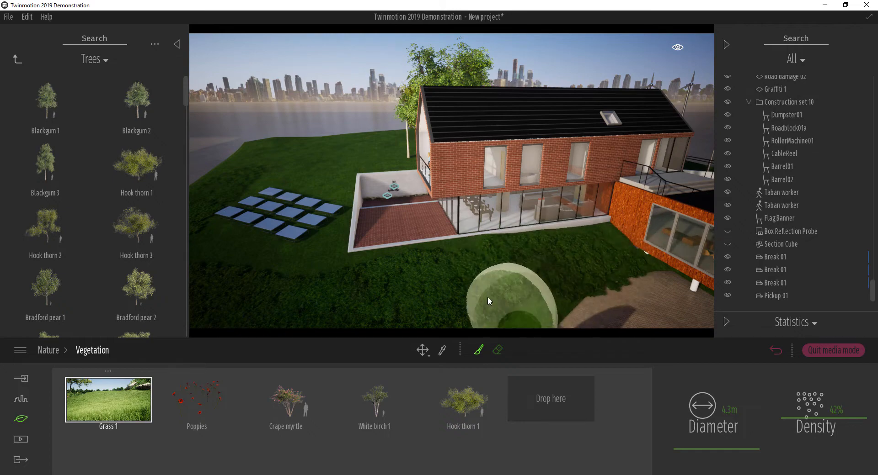
# - Paint more grass on the lawn and erase grass spilling onto the paving with a 3 m brush
pyautogui.moveTo(487, 302); pyautogui.dragTo(484, 279)
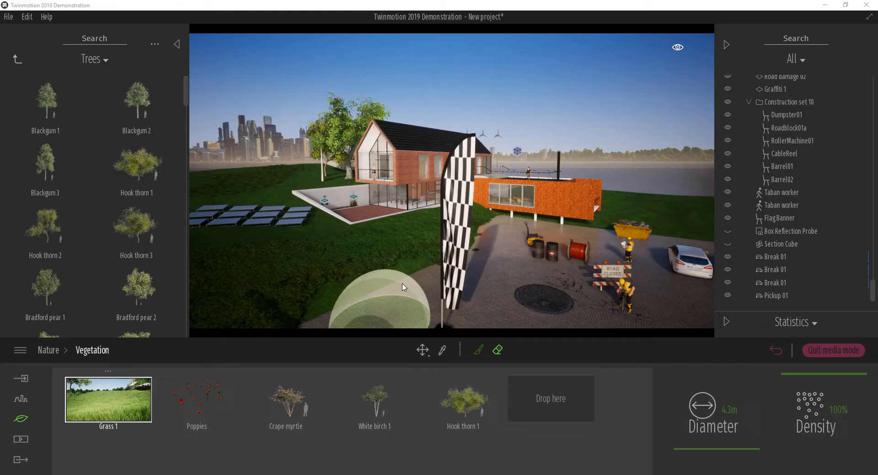
pyautogui.moveTo(431, 266)
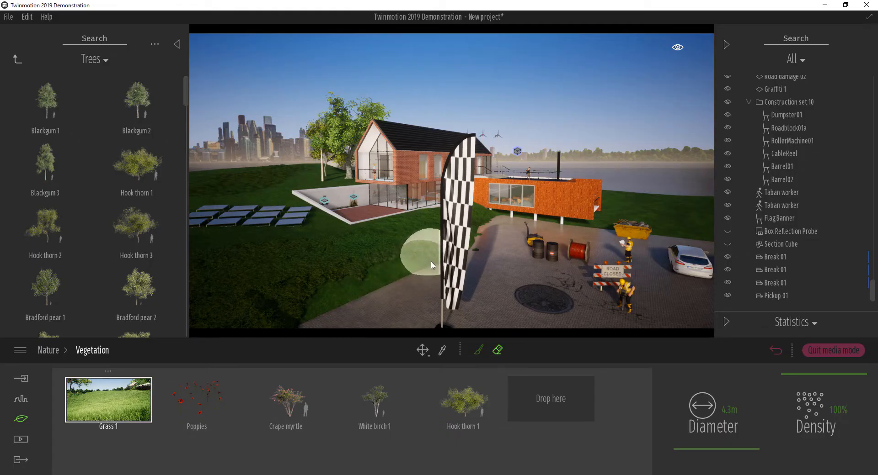
pyautogui.moveTo(431, 265); pyautogui.dragTo(506, 257)
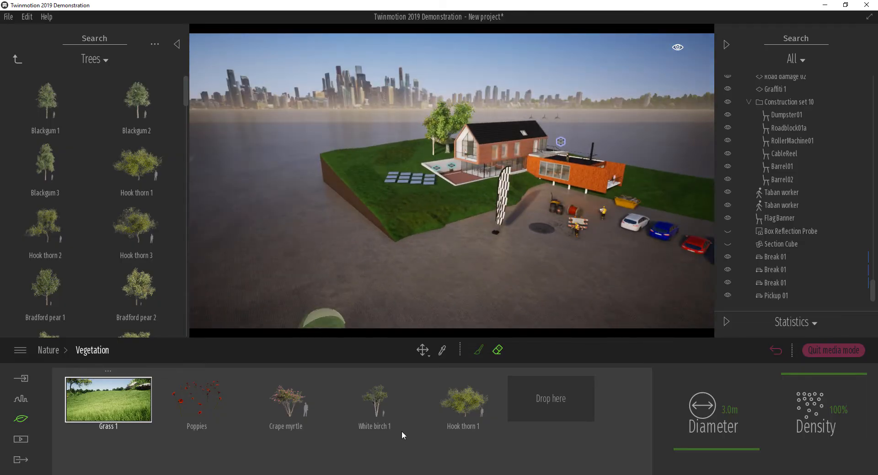
pyautogui.moveTo(285, 406)
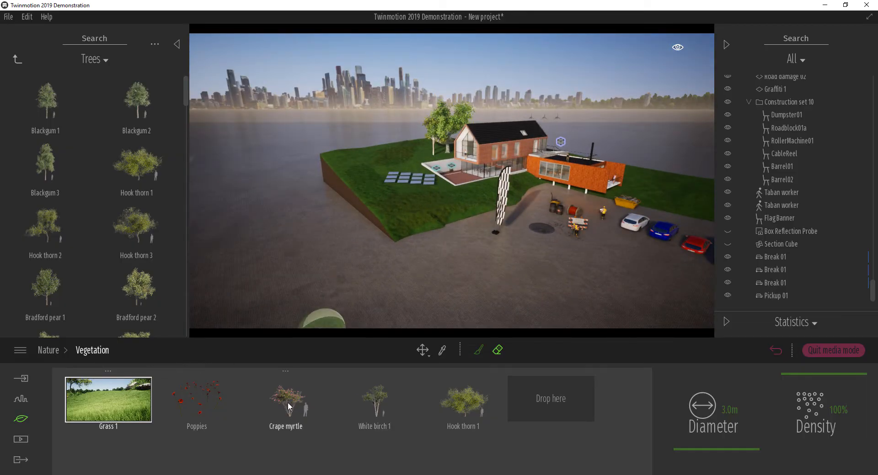
# - Paint a wide bed of red poppies across the front lawn, then pick Crape myrtle
pyautogui.click(197, 400)
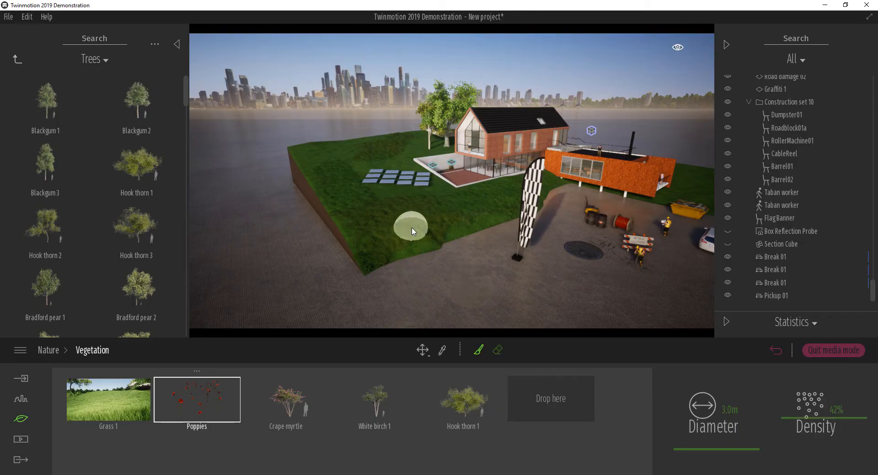
pyautogui.moveTo(400, 224)
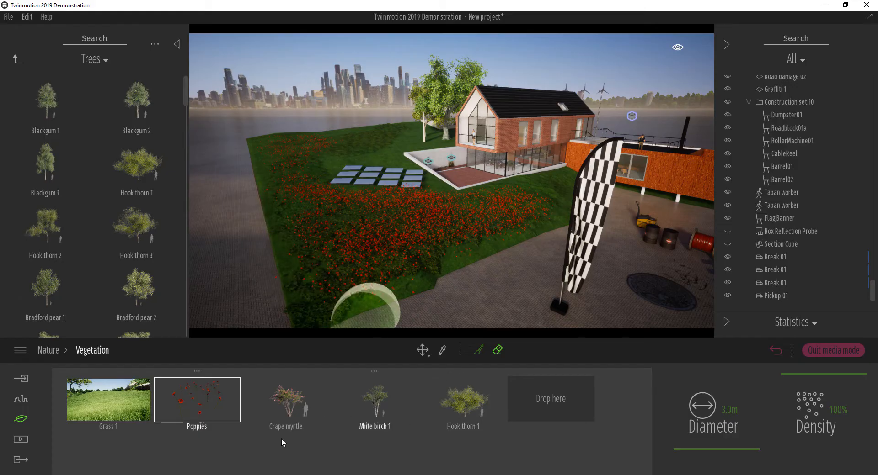
pyautogui.click(286, 399)
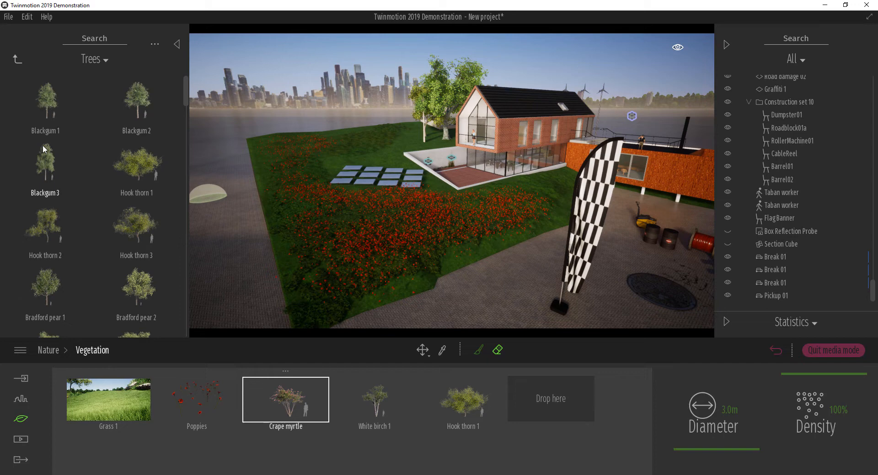
# - Add Blackgum 1 to the plant set and scatter trees around the lawn and poppies
pyautogui.click(45, 102)
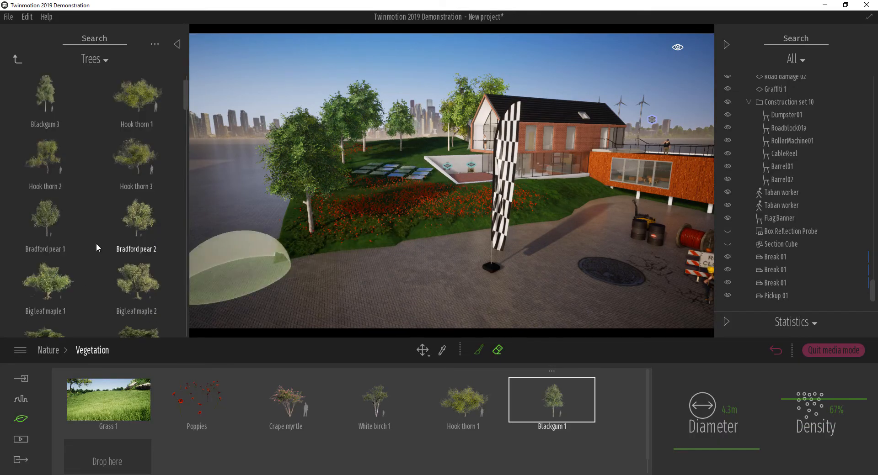
pyautogui.scroll(-3)
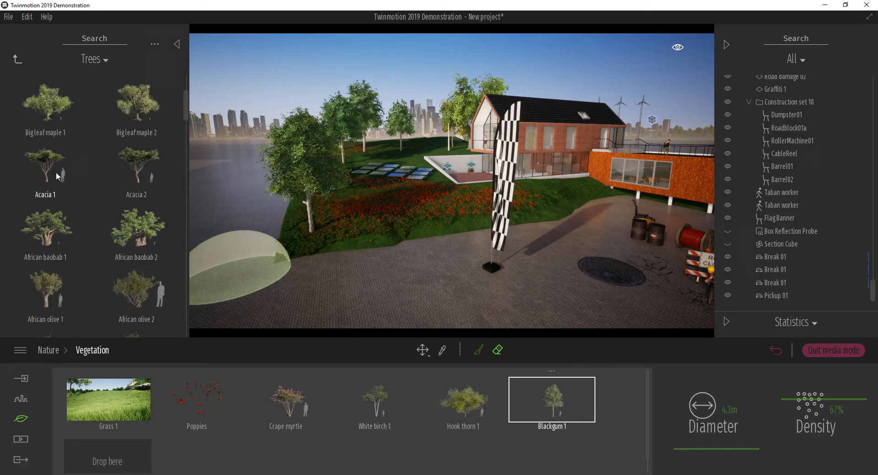
pyautogui.scroll(-3)
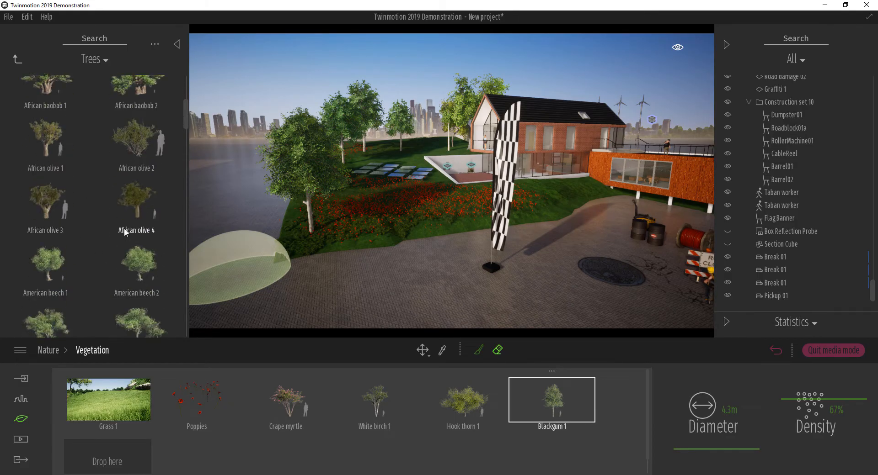
pyautogui.scroll(-3)
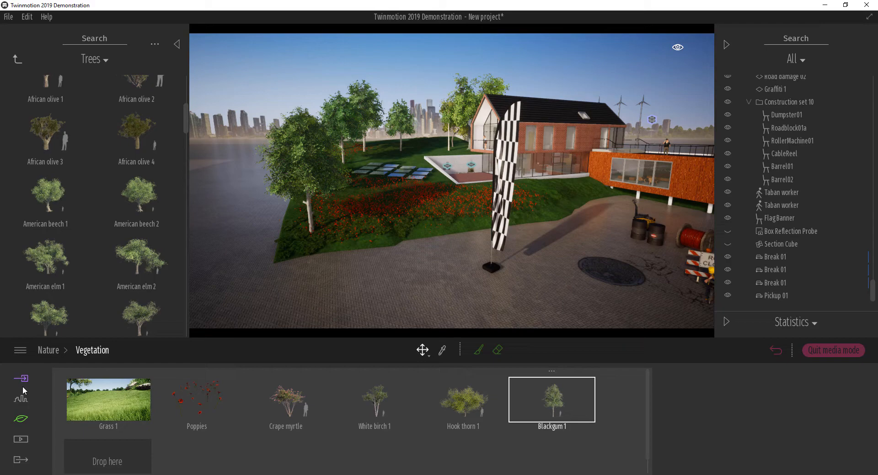
pyautogui.click(20, 398)
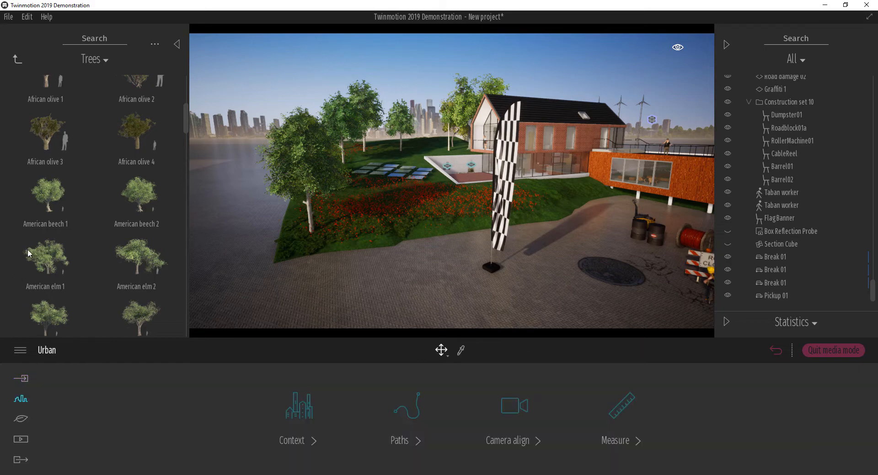
# - Place an American beech 1 tree scaled to 35% among the lawn trees
pyautogui.click(20, 379)
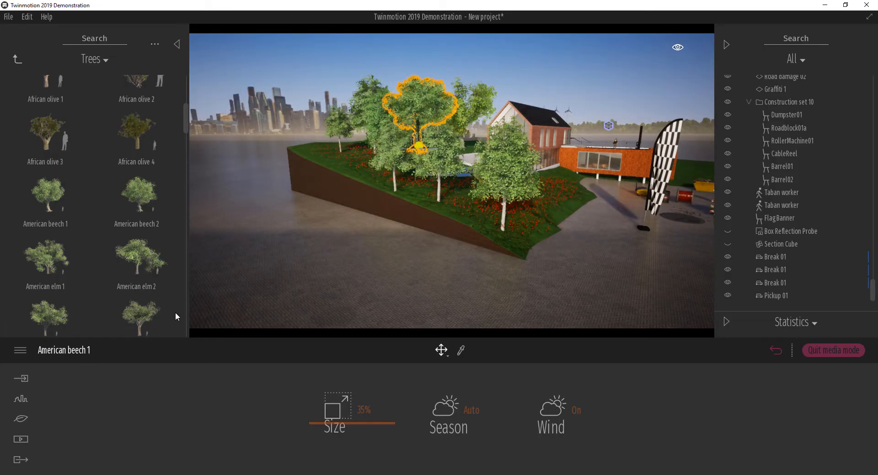
pyautogui.click(20, 419)
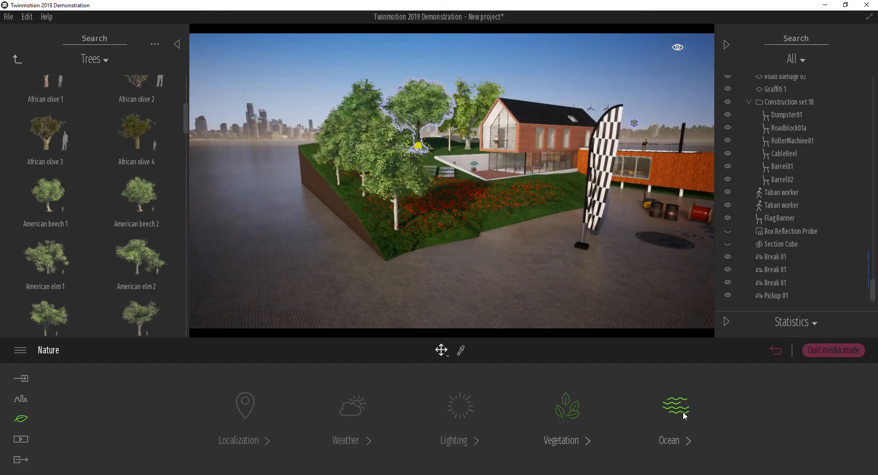
# - Enable the ocean and set its height to -1 m
pyautogui.click(674, 409)
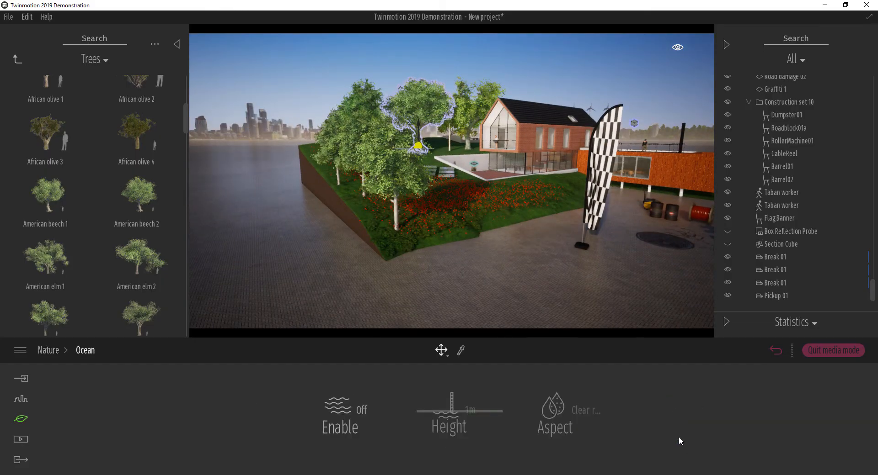
pyautogui.click(340, 411)
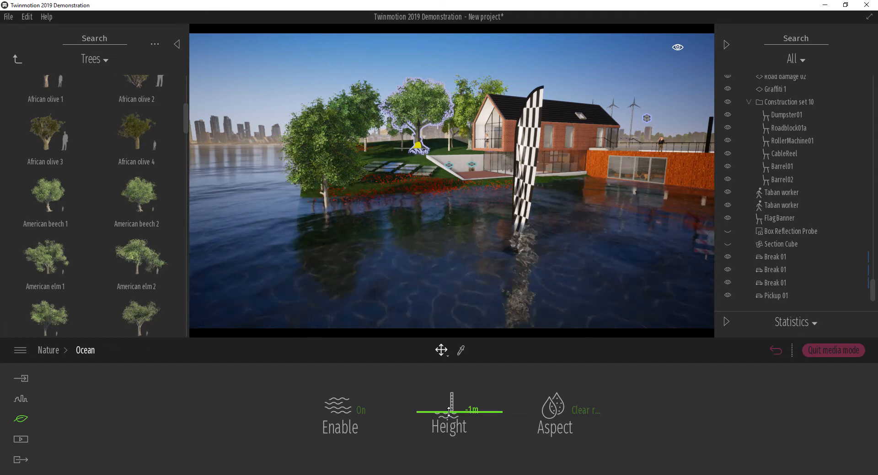
pyautogui.moveTo(449, 404); pyautogui.dragTo(453, 403)
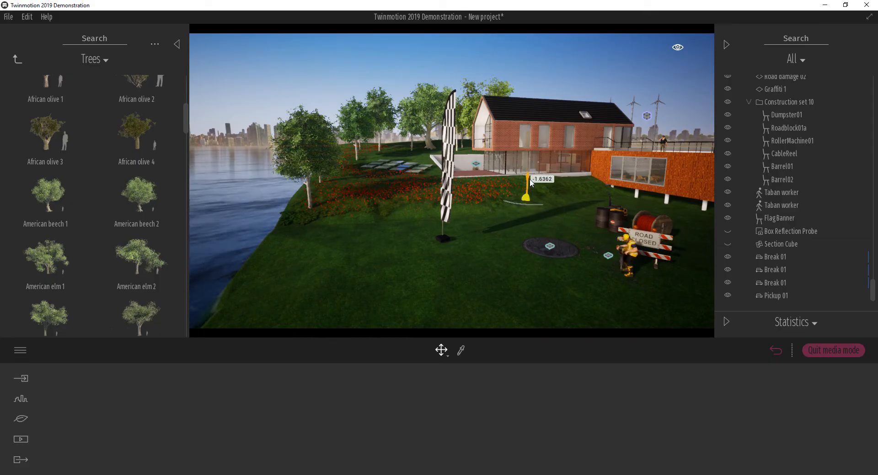
# - Lower the ocean height to -3 m beneath the grassy embankment
pyautogui.click(20, 418)
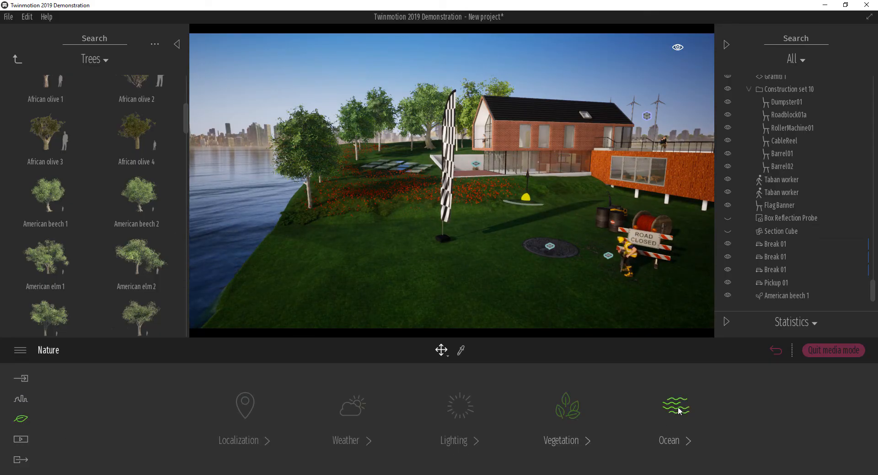
pyautogui.click(675, 414)
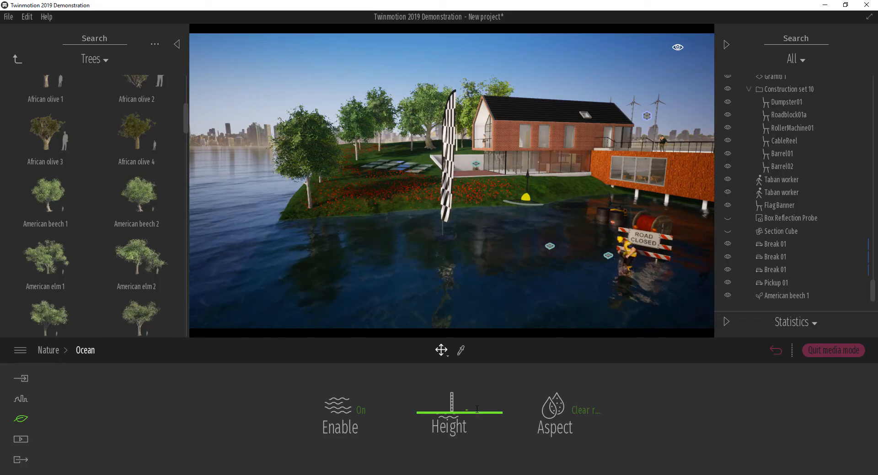
pyautogui.moveTo(459, 406); pyautogui.dragTo(475, 406)
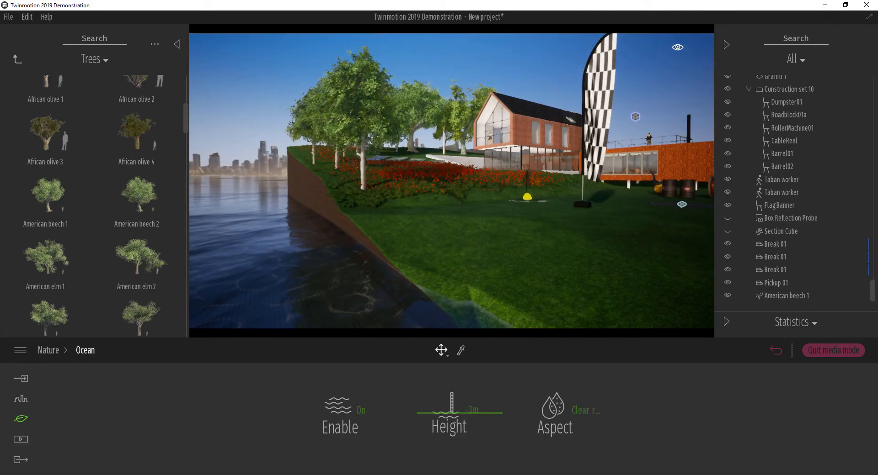
# - Set the ocean water aspect to Rapids river
pyautogui.click(554, 412)
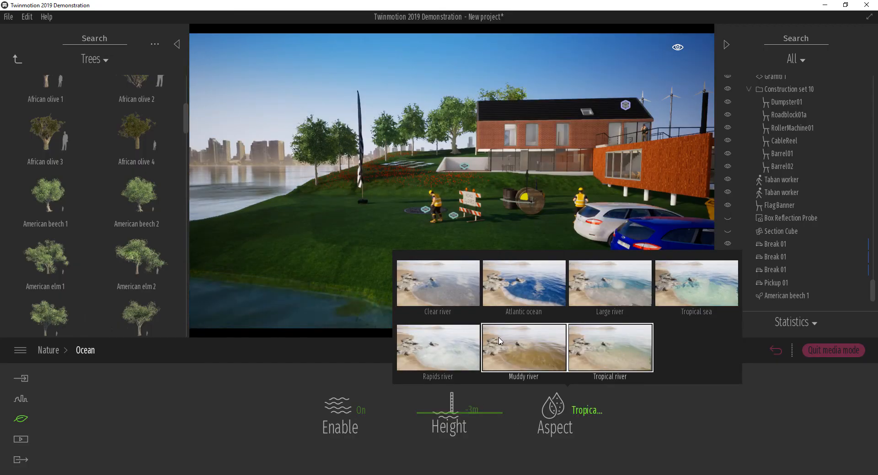
pyautogui.click(437, 347)
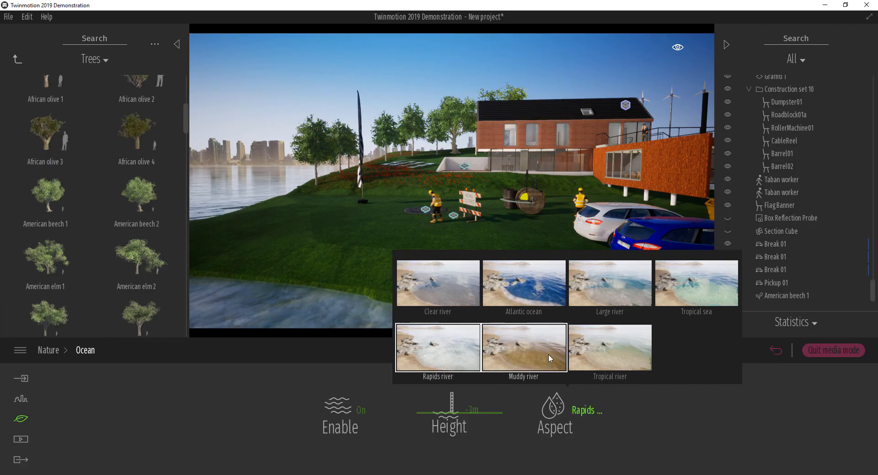